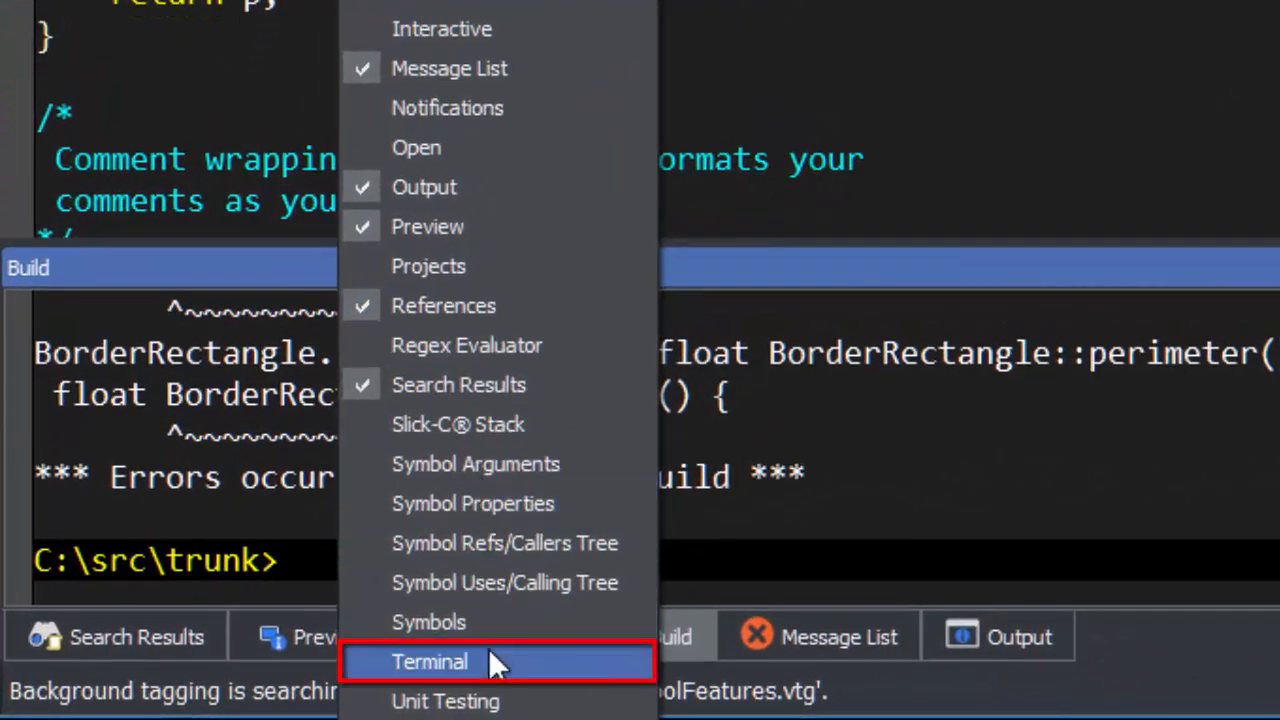
# Step: Open the Terminal tool window from the bottom tool-window tabs
pyautogui.click(430, 660)
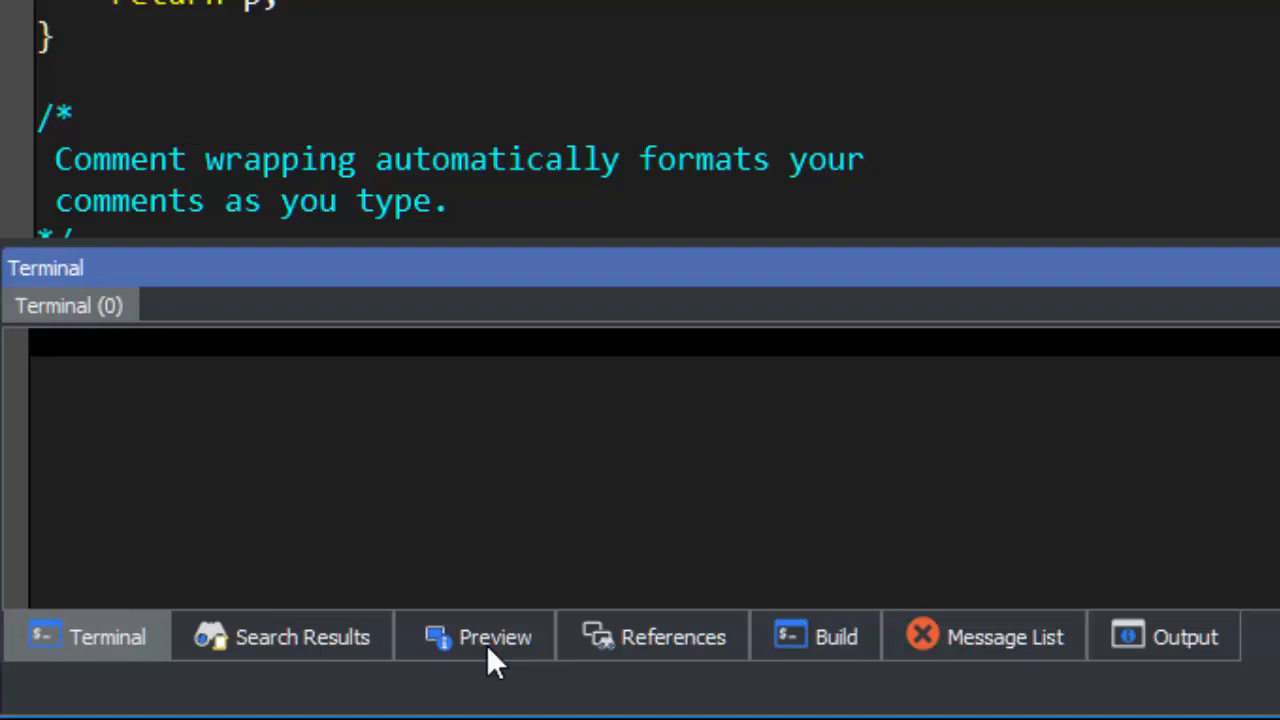
# Step: Run 'sgrep if *.cpp' at the terminal prompt, listing 19 matches across 5 of 10 files
pyautogui.write('sg')
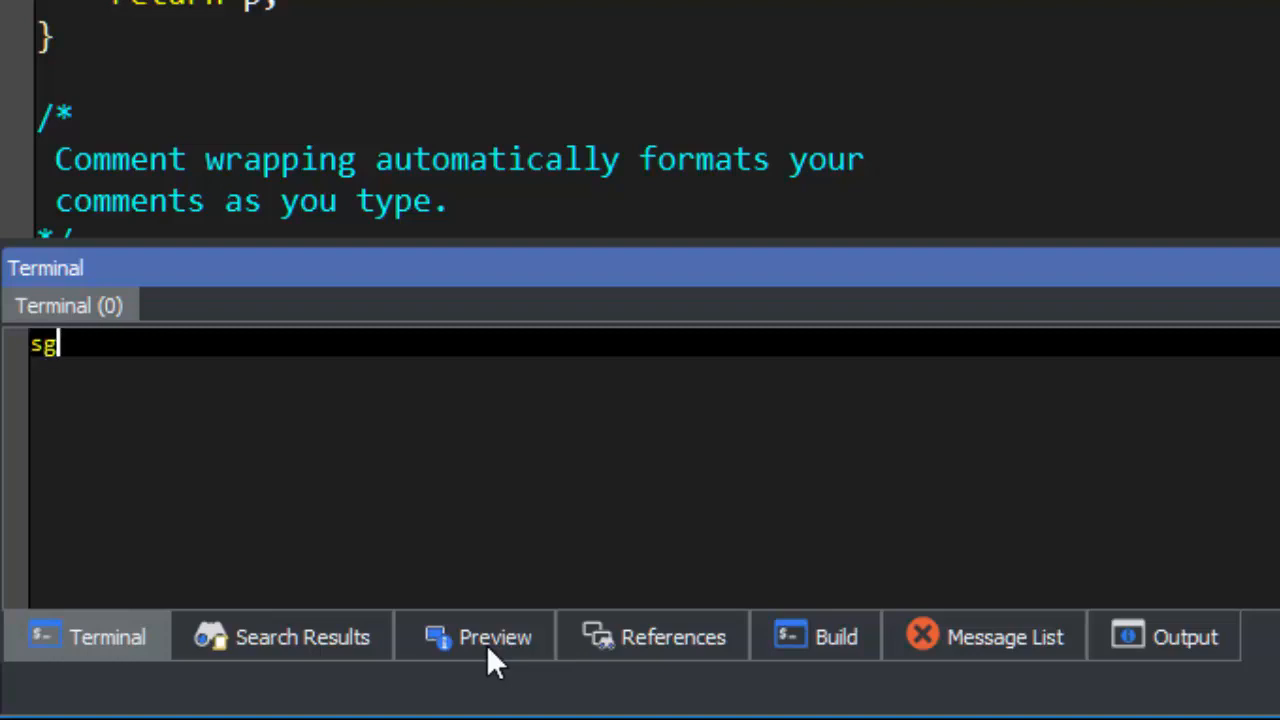
pyautogui.write('rep if')
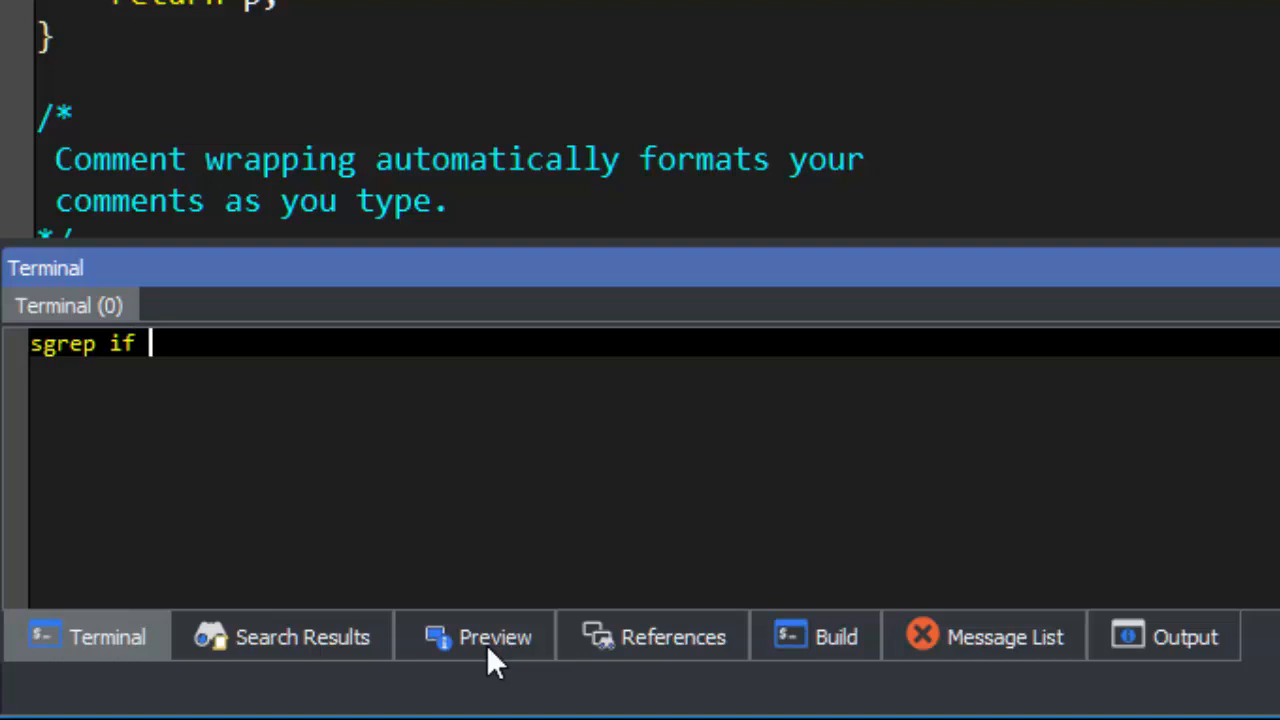
pyautogui.press('Return')
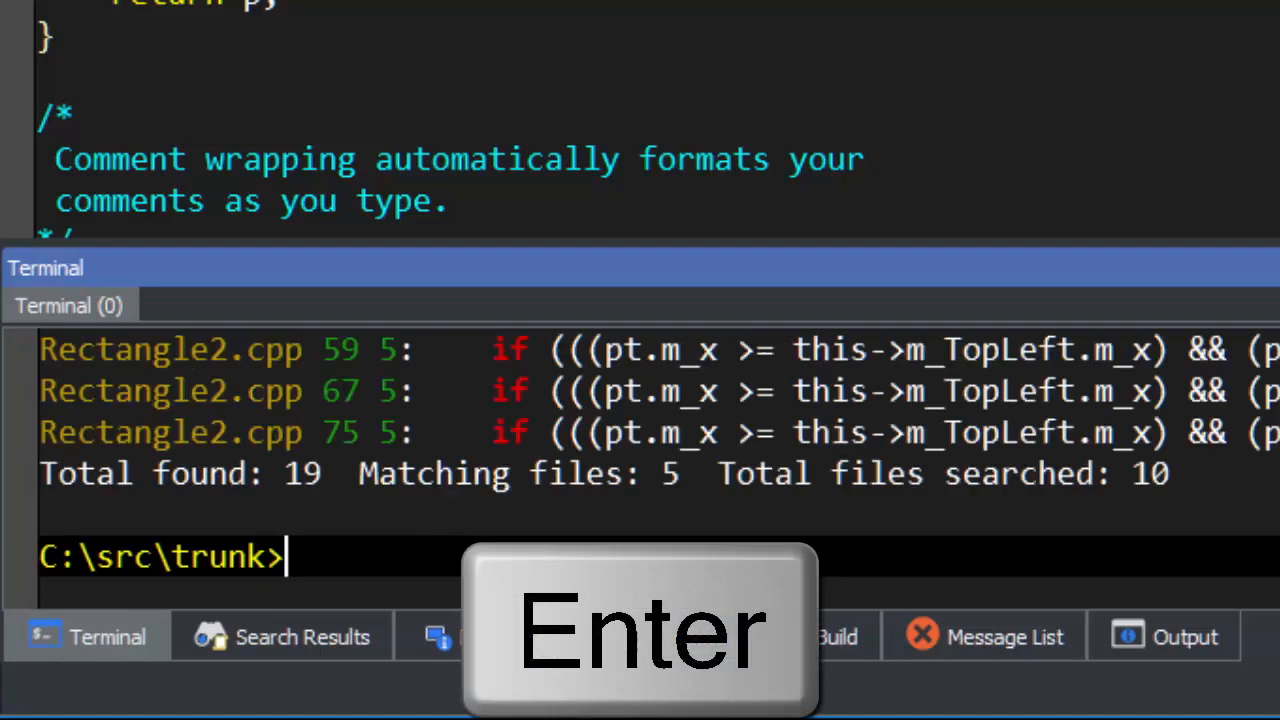
pyautogui.press('Return')
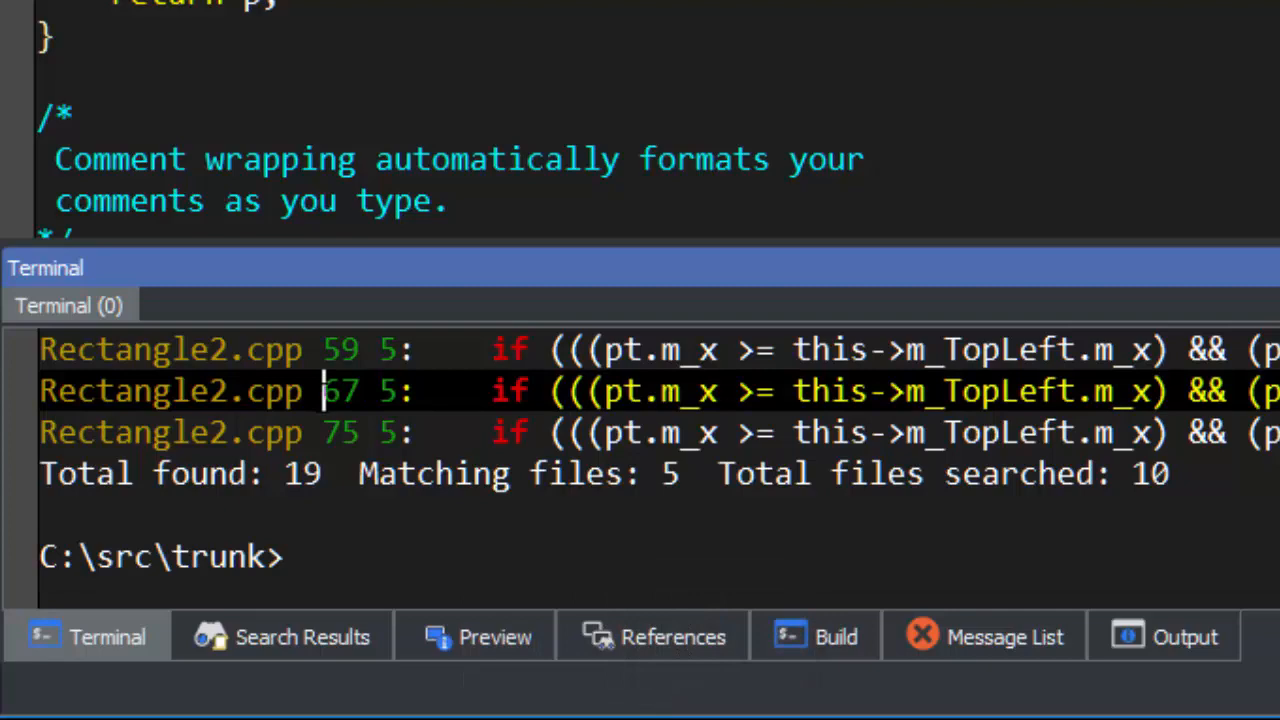
# Step: Jump from the Rectangle2.cpp line 67 result to that match in the editor via Go to Error
pyautogui.press('alt+1')
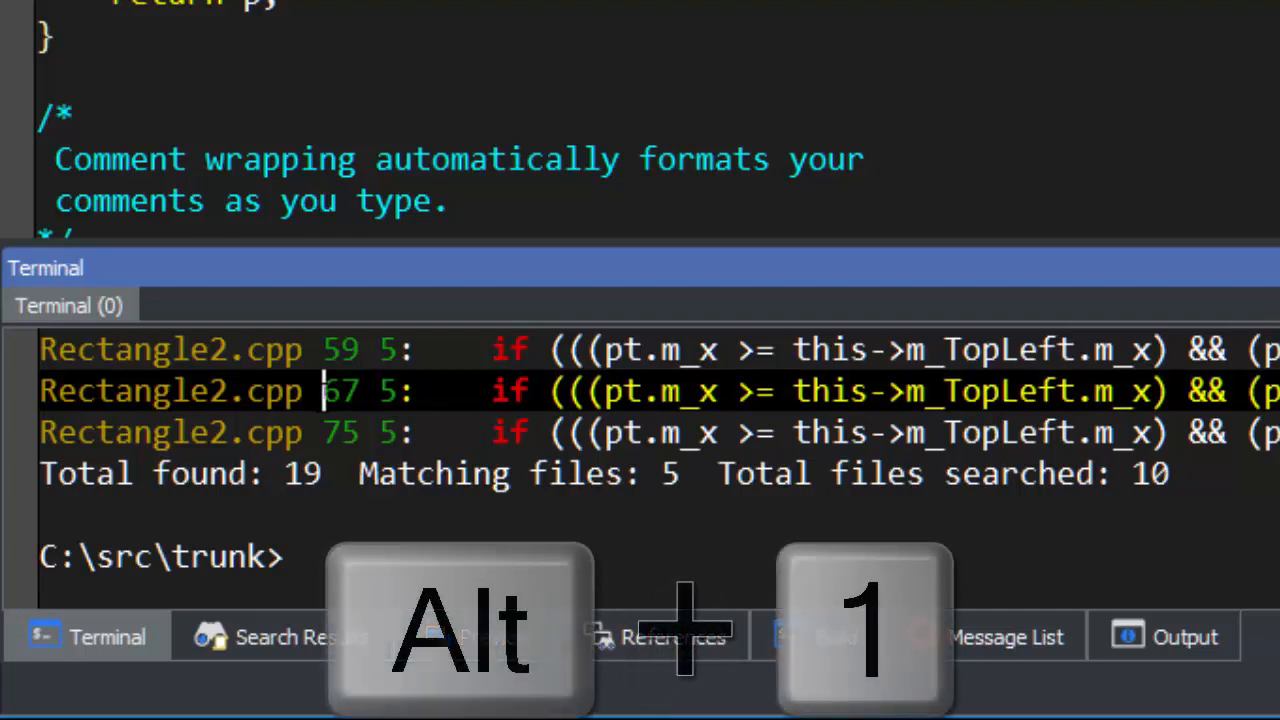
pyautogui.press('Alt+1')
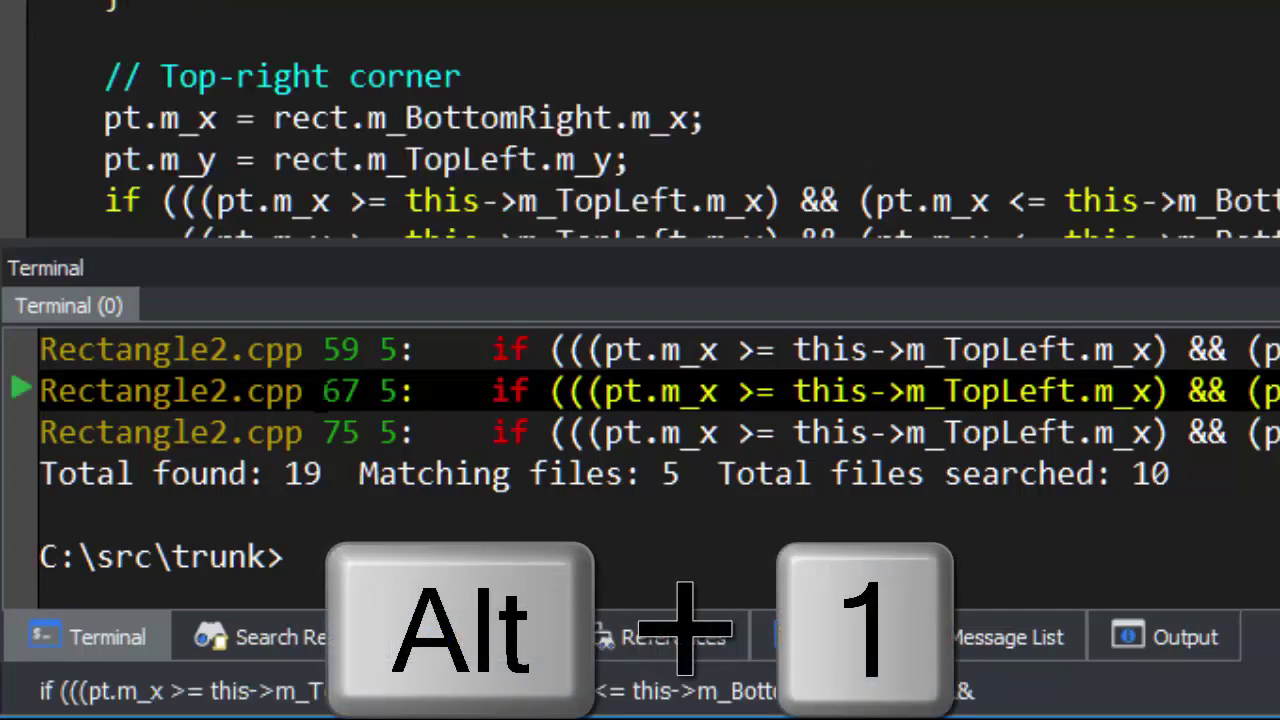
pyautogui.press('Alt+1')
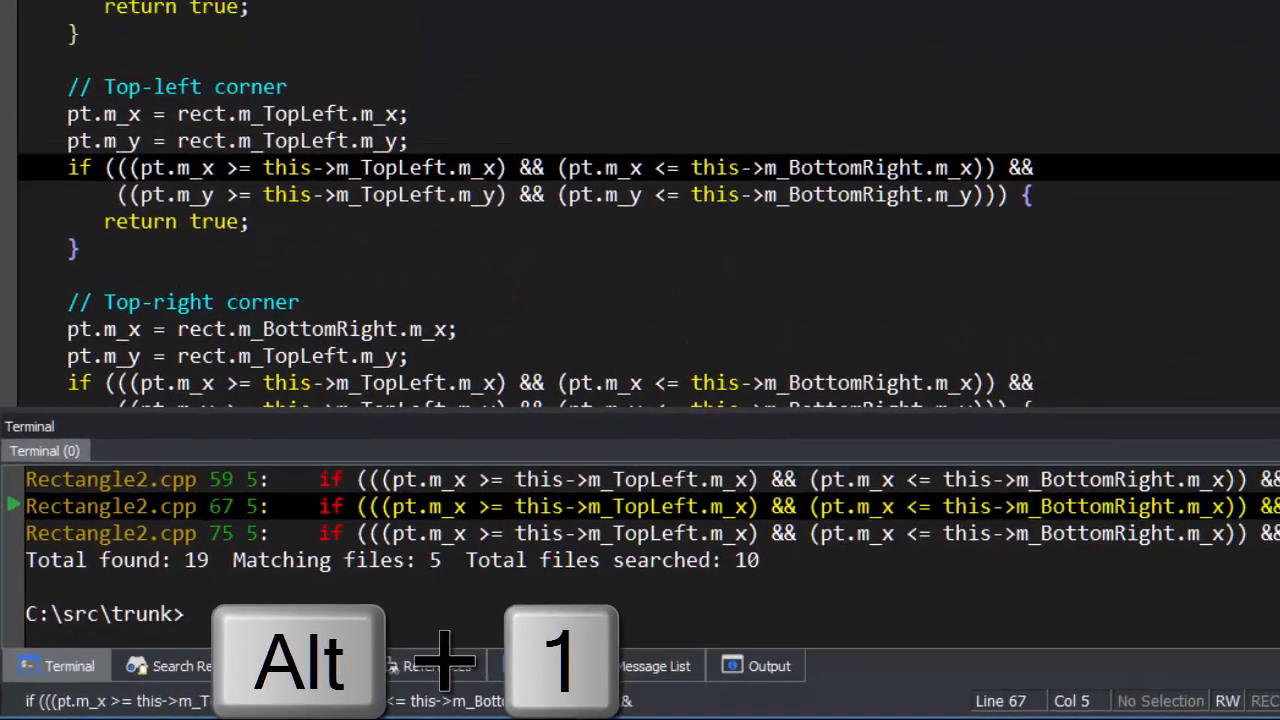
pyautogui.press('Alt+1')
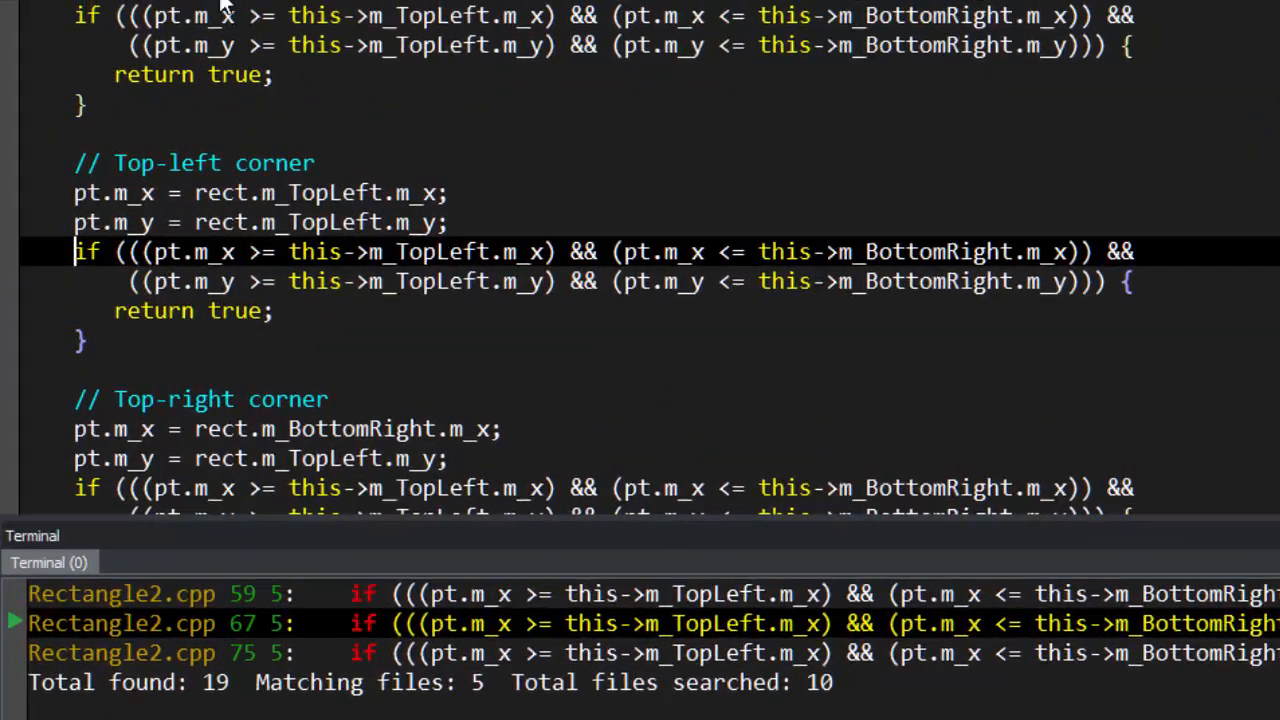
# Step: Step to the line 75 match, then send the terminal's grep output to an editor window
pyautogui.click(296, 8)
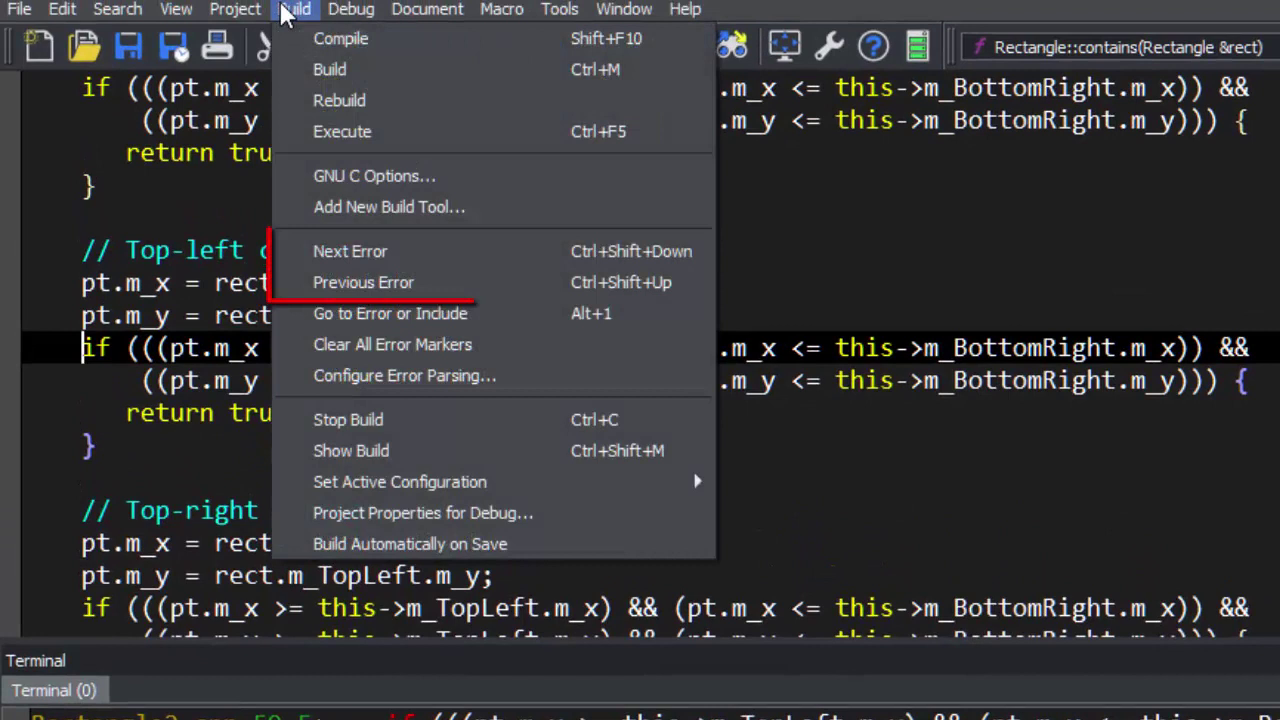
pyautogui.moveTo(374, 176)
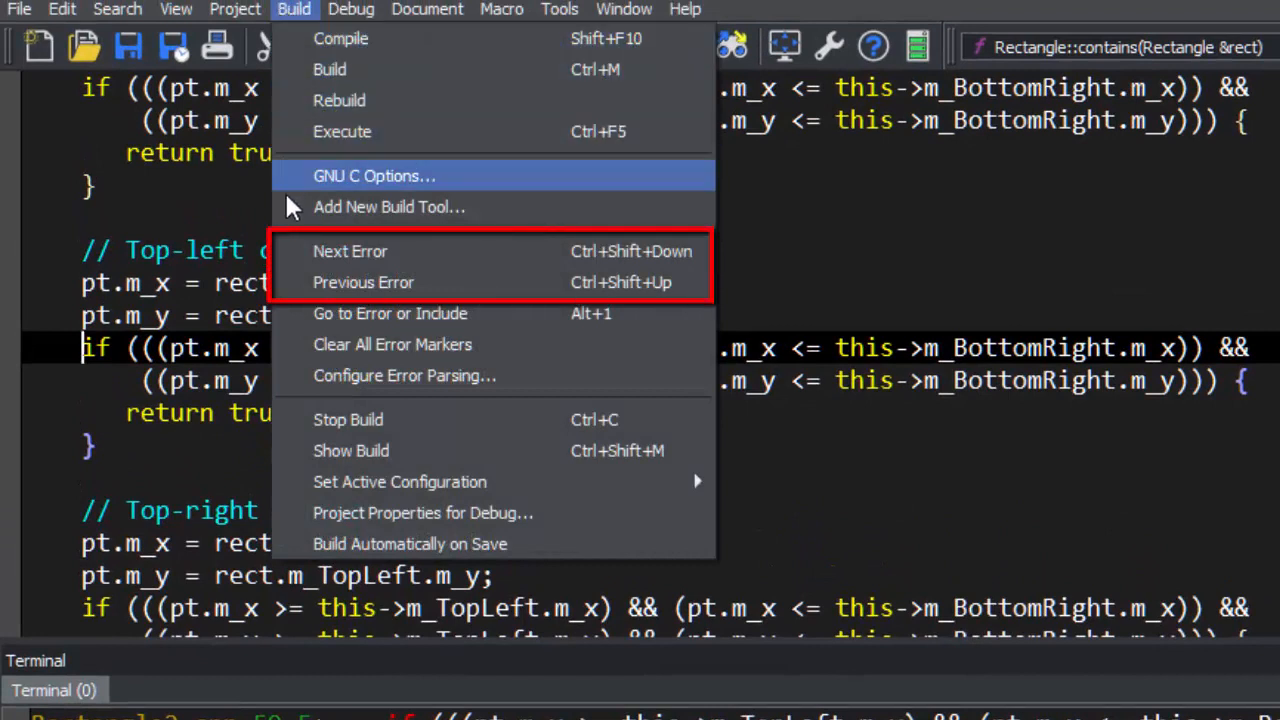
pyautogui.moveTo(300, 252)
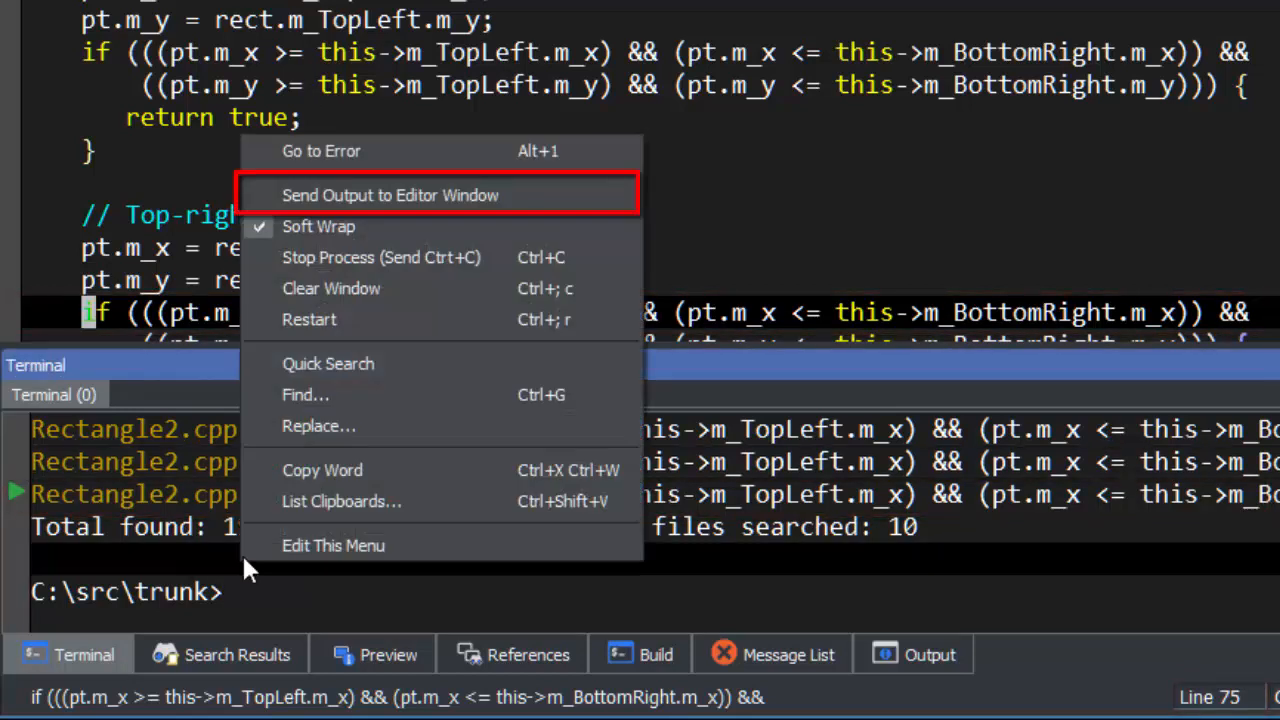
pyautogui.moveTo(350, 206)
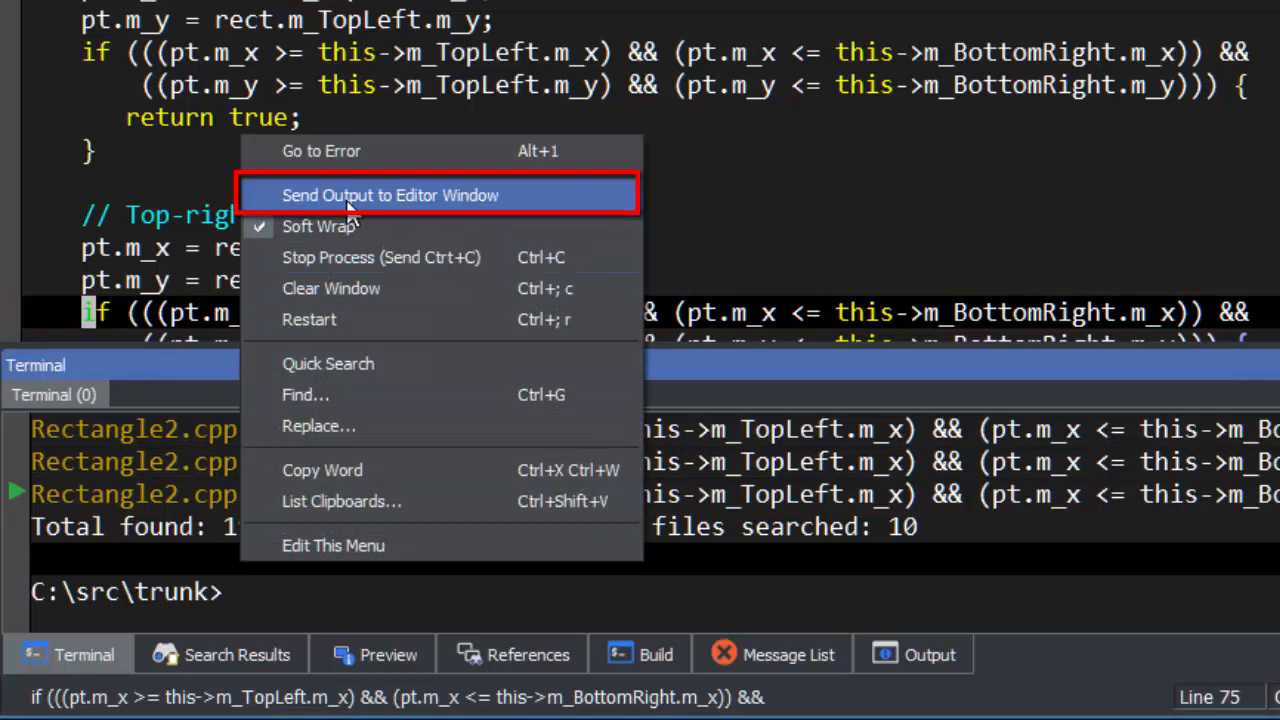
pyautogui.click(390, 196)
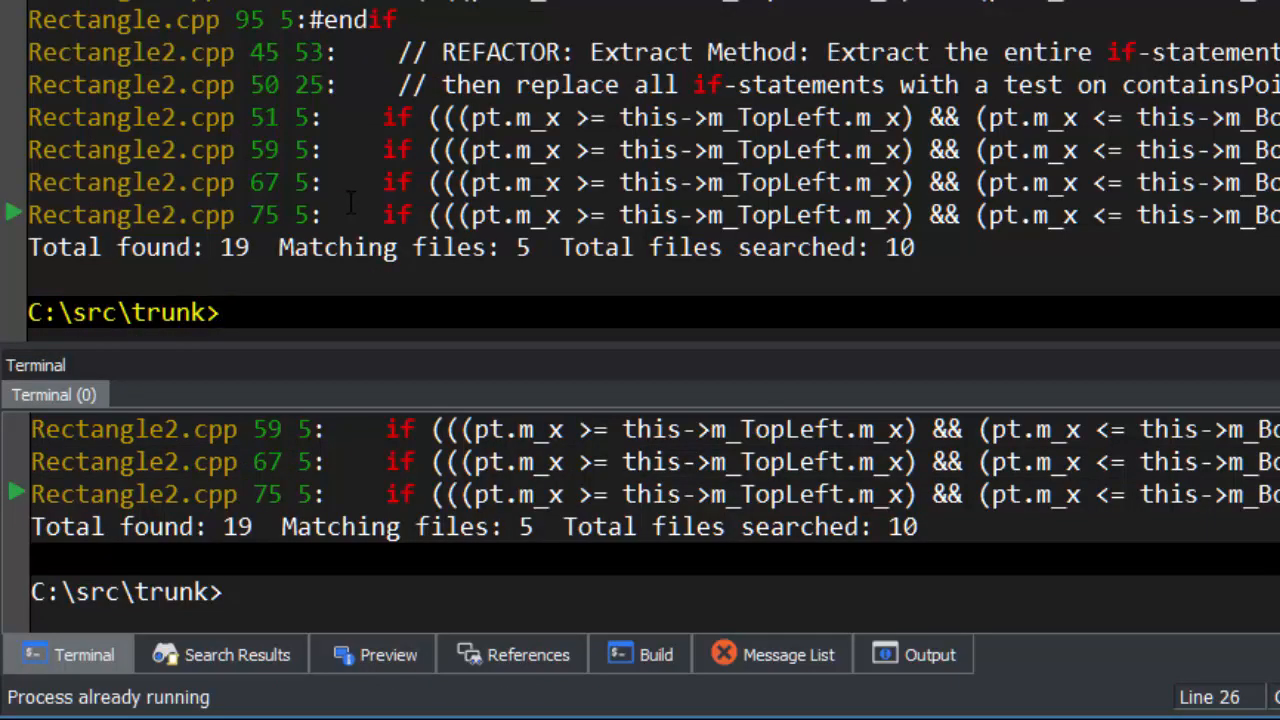
# Step: Recall 'sgrep if *.cpp' and then 'exit' from the terminal's command history
pyautogui.press('Up')
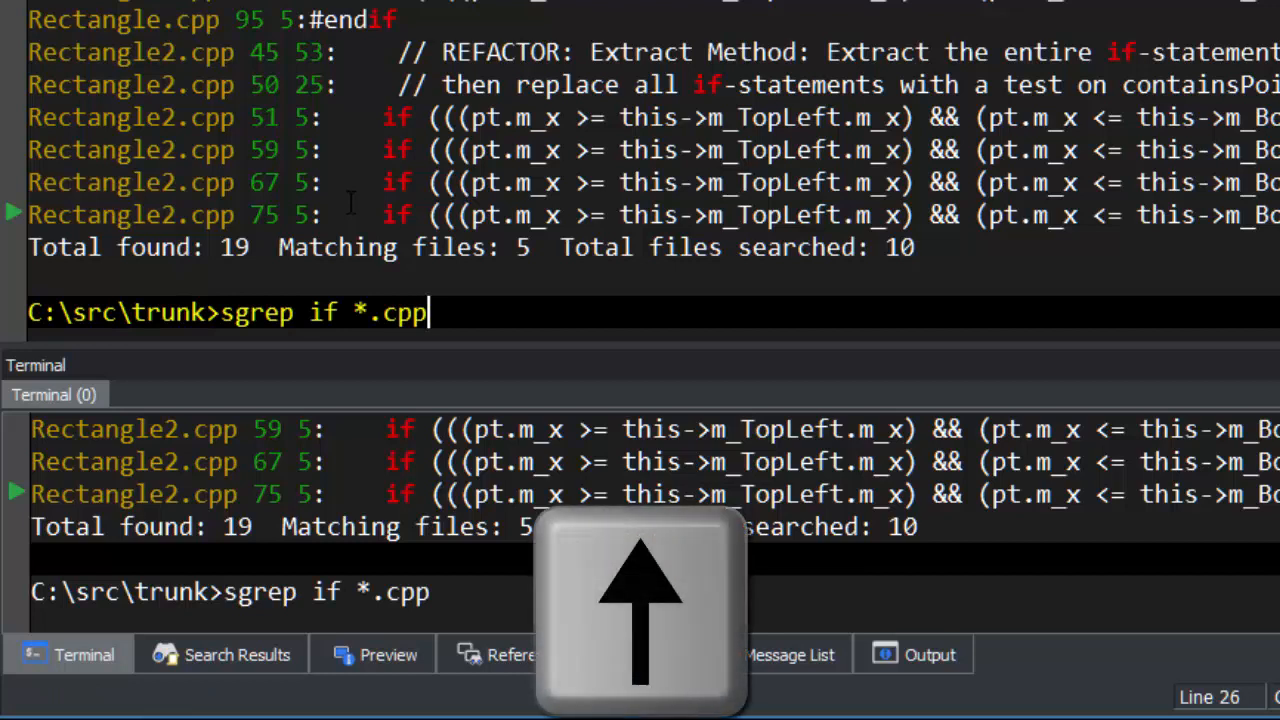
pyautogui.press('up')
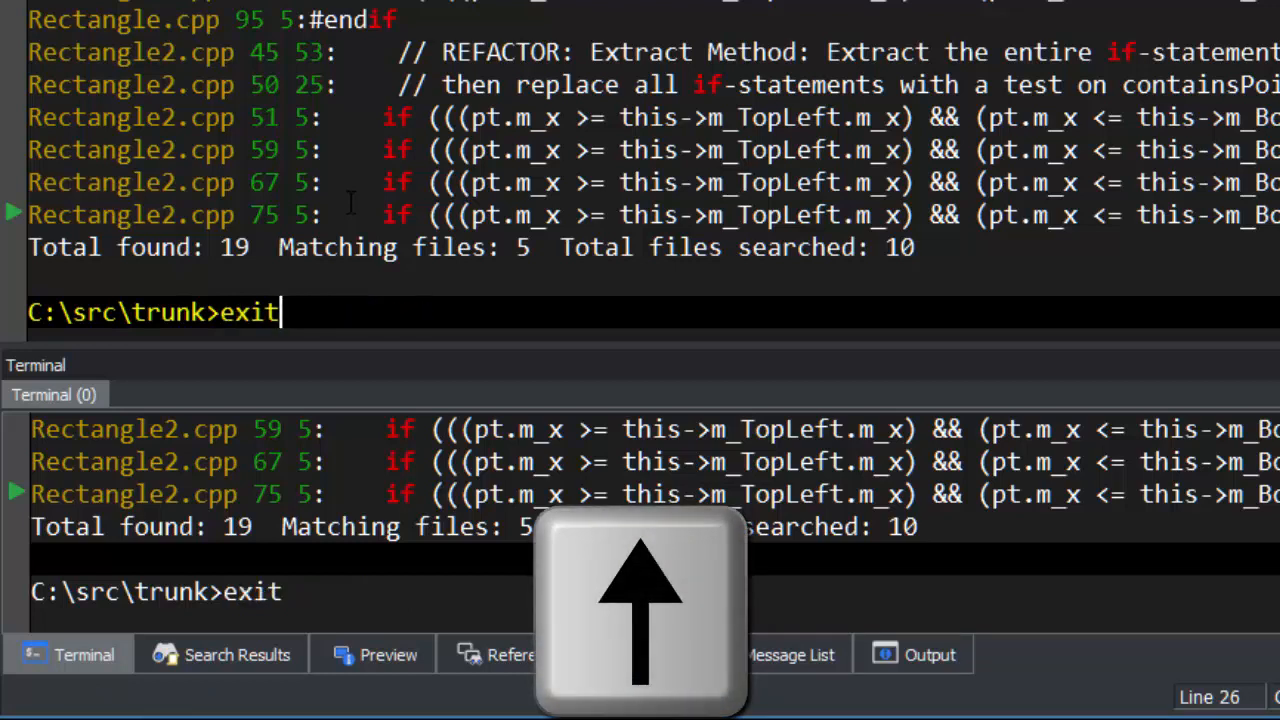